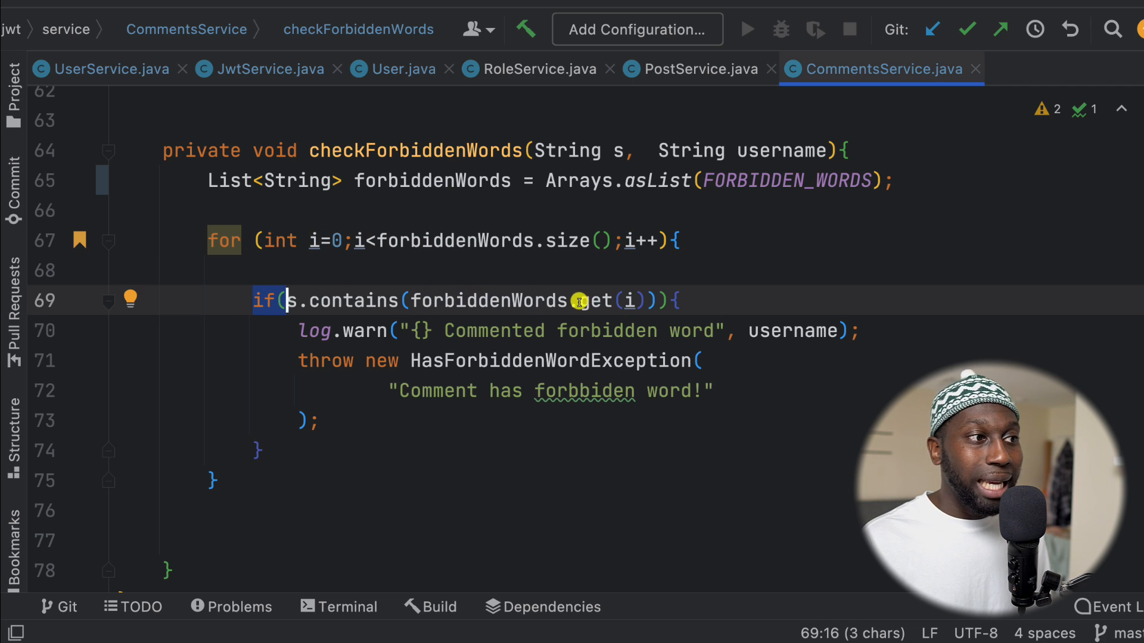
mouse_move(595, 300)
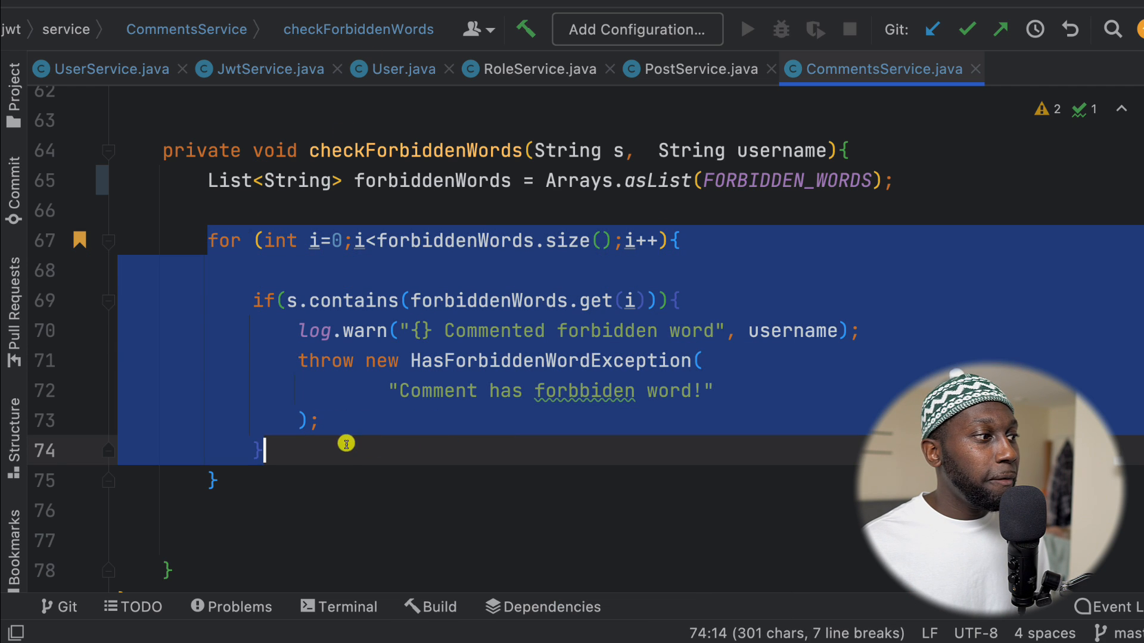
Begin Arrays.stream(FORBIDDEN_WORDS).anyMatch(word -> ) above the old for loop.
left_click(227, 241)
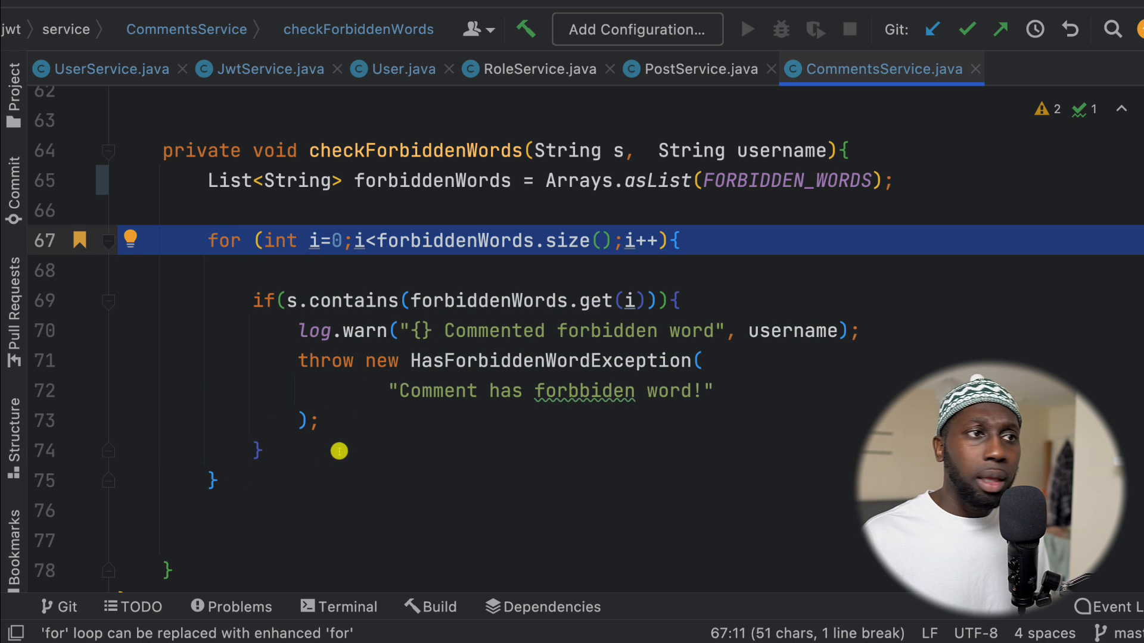
mouse_move(899, 206)
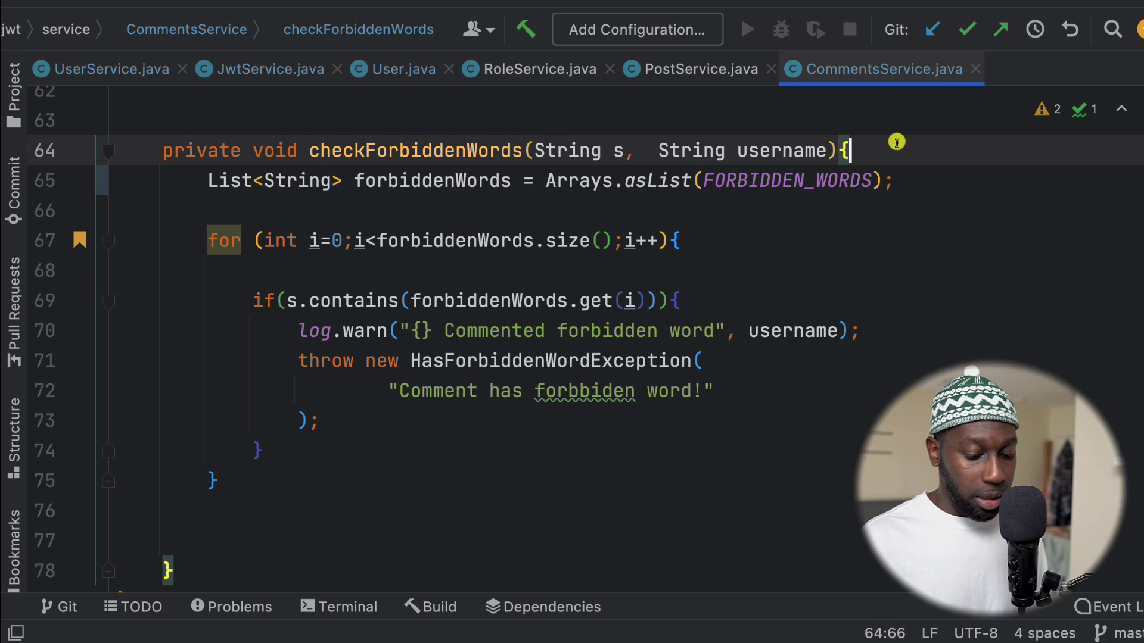
type("F")
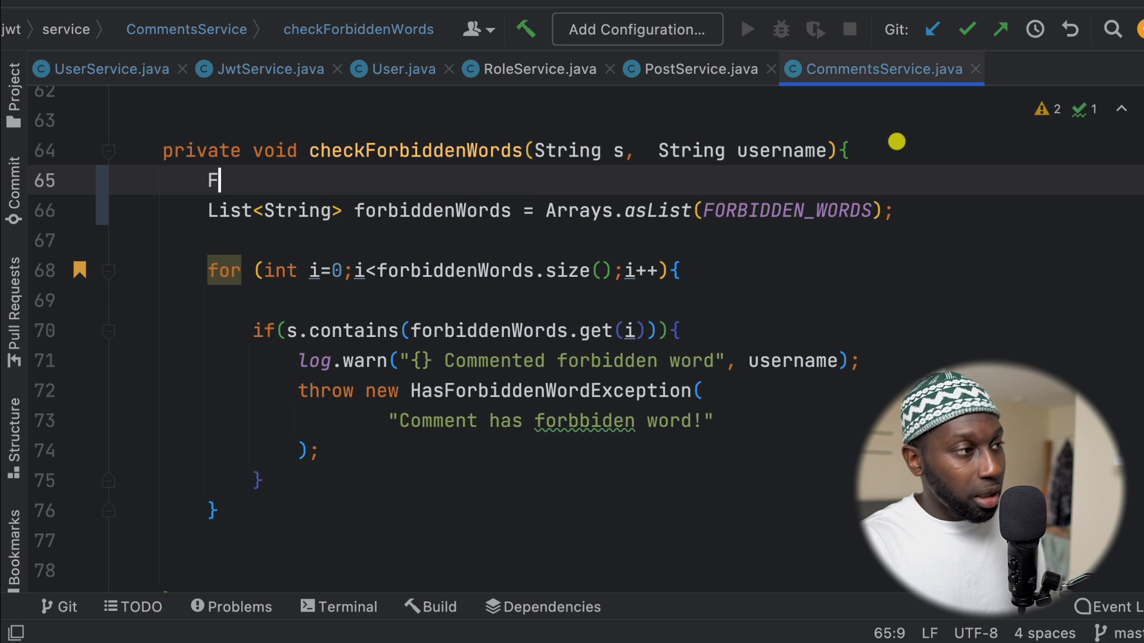
type("ORBIDDEN_WORDS.")
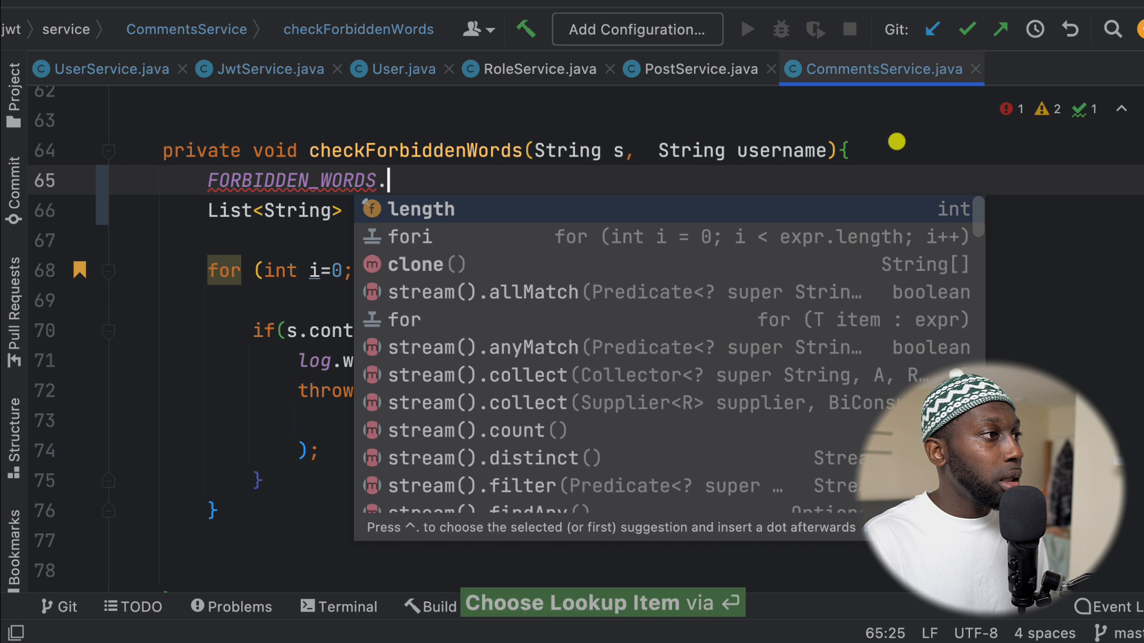
type("st")
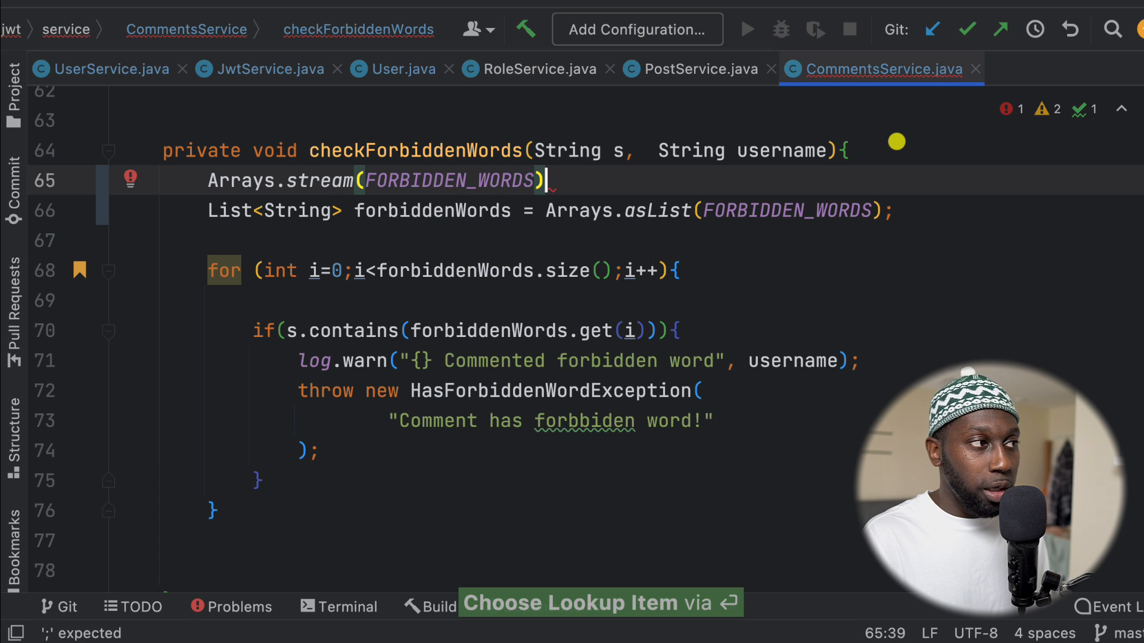
type(".")
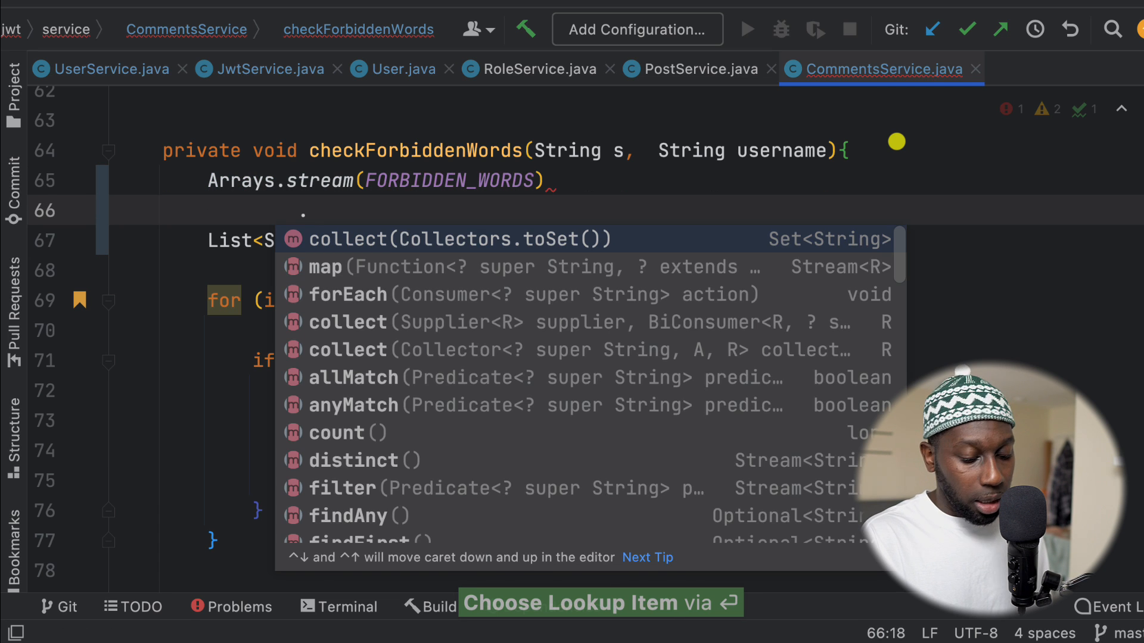
type("anyMatch(word -")
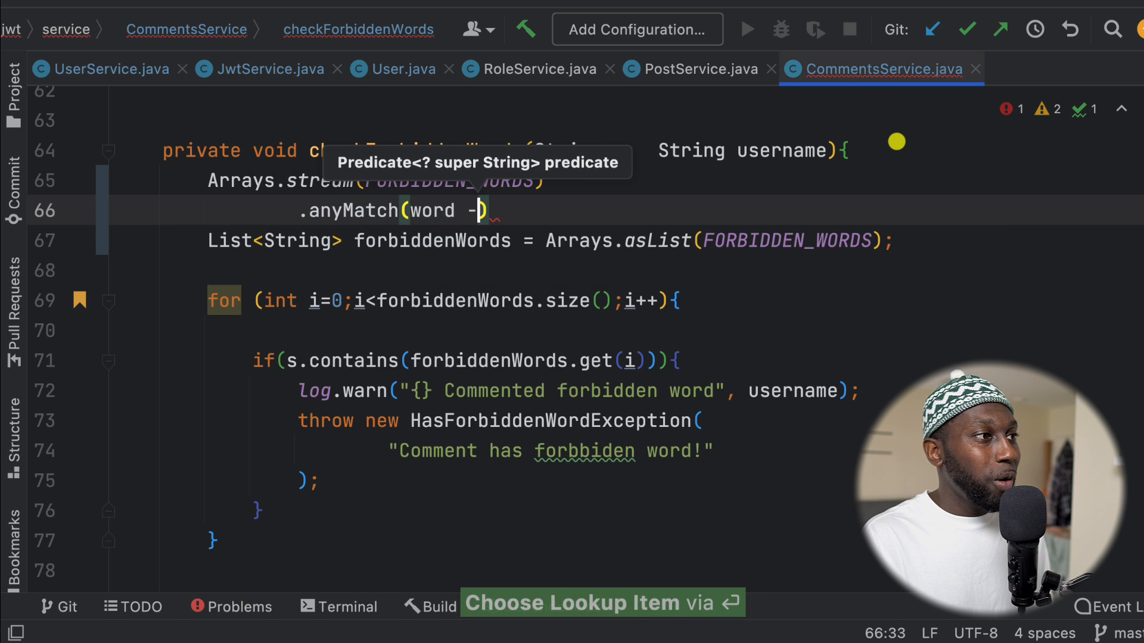
type(">")
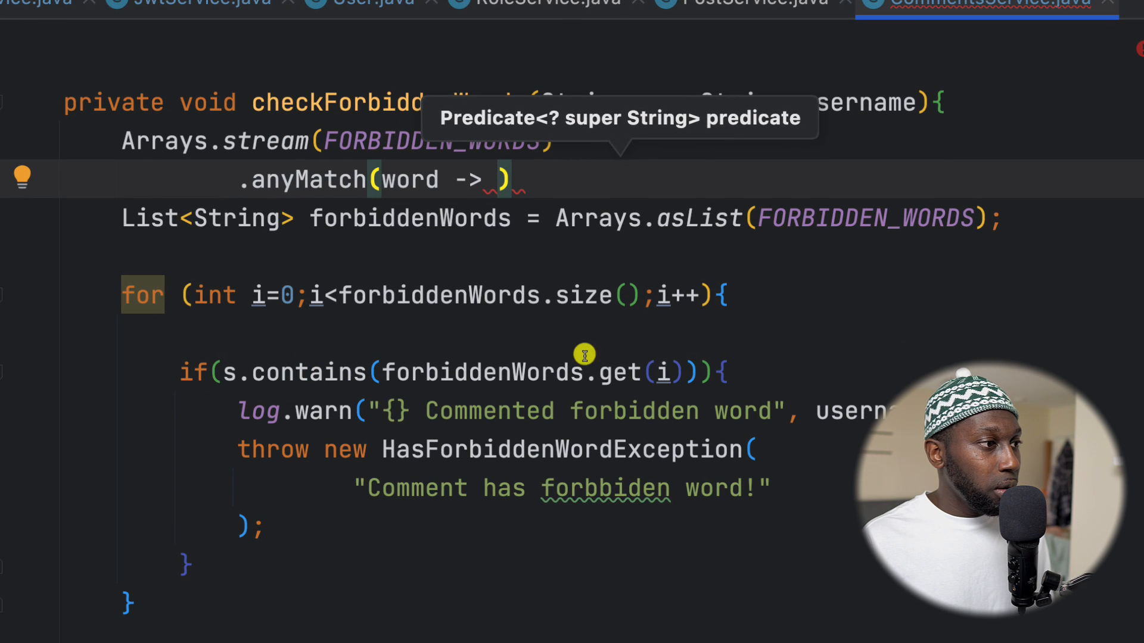
mouse_move(660, 372)
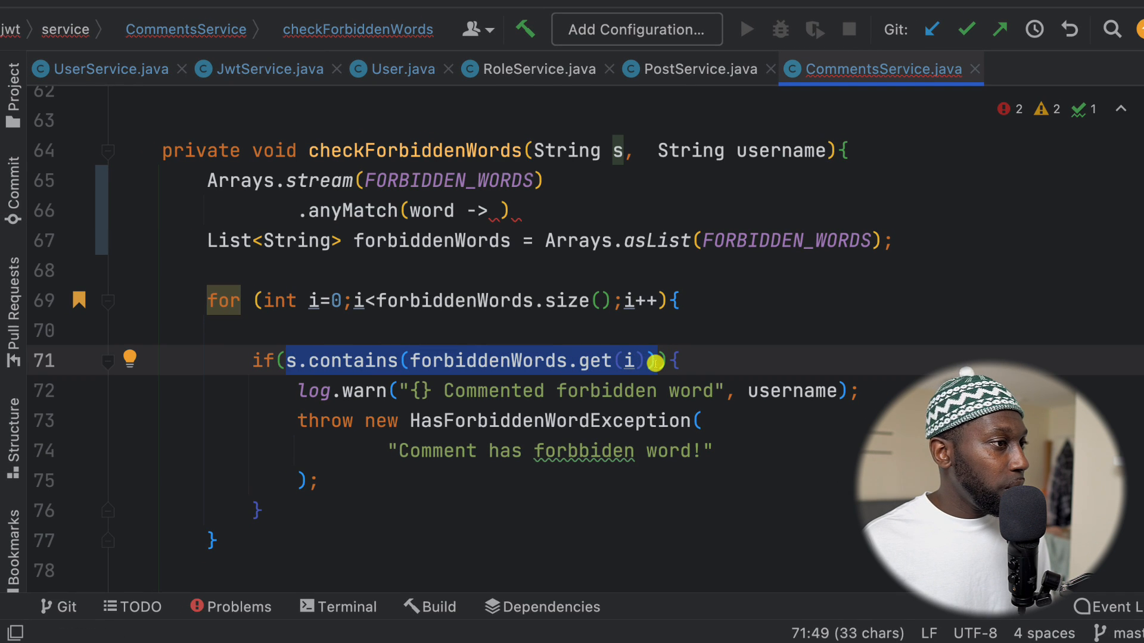
Complete the lambda as fw -> fw.contains(s) and store the result in boolean anyMatch.
left_click(499, 211)
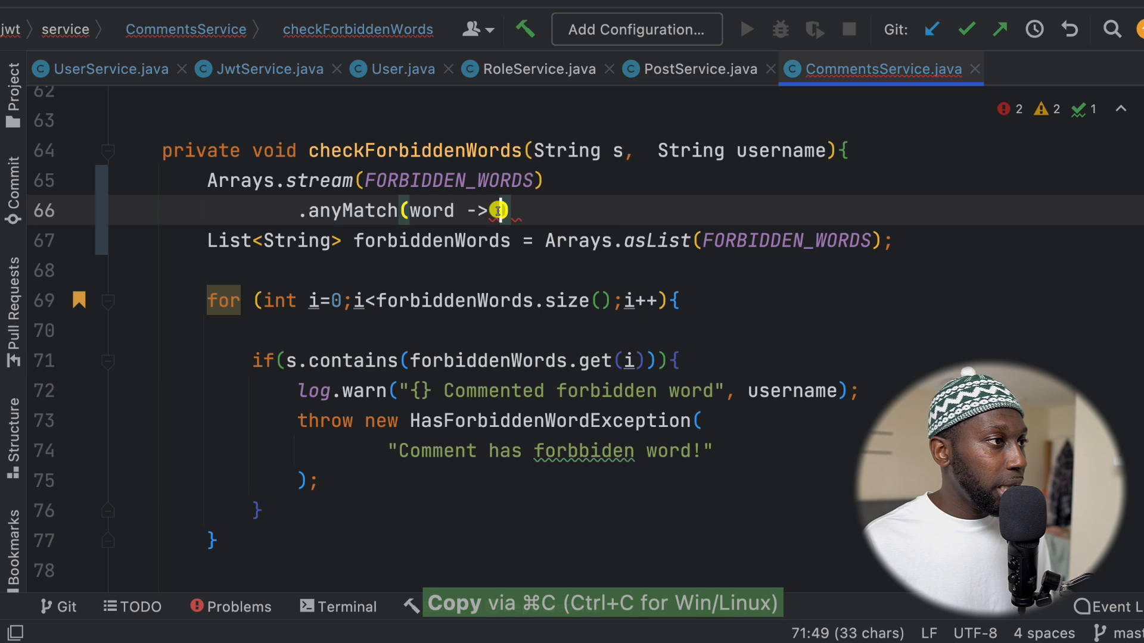
key("ctrl+v")
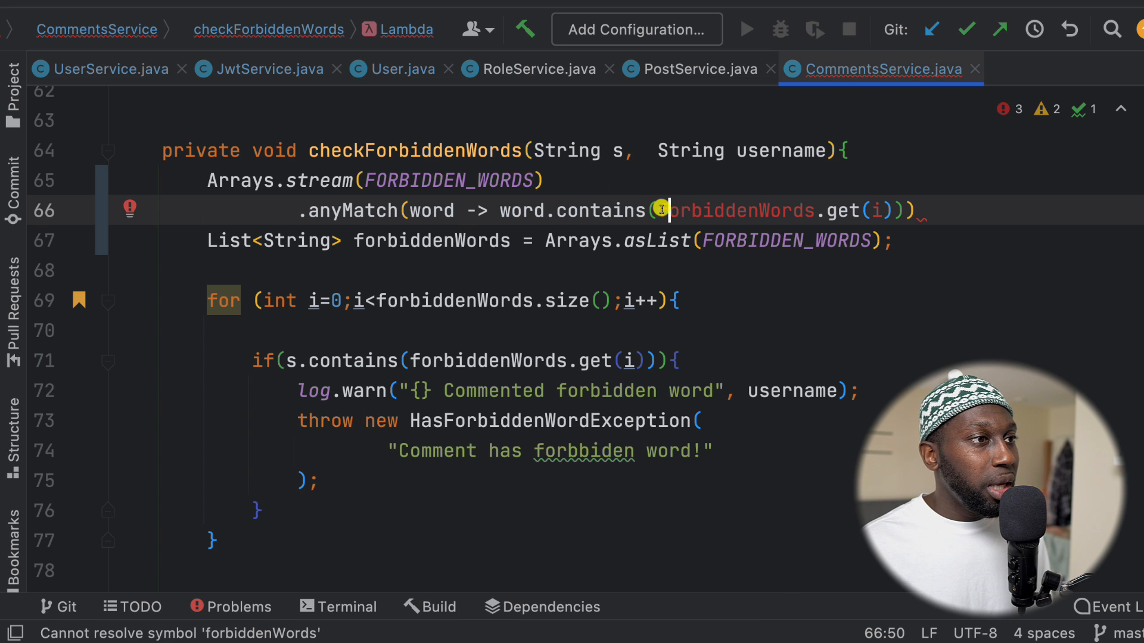
type("s")
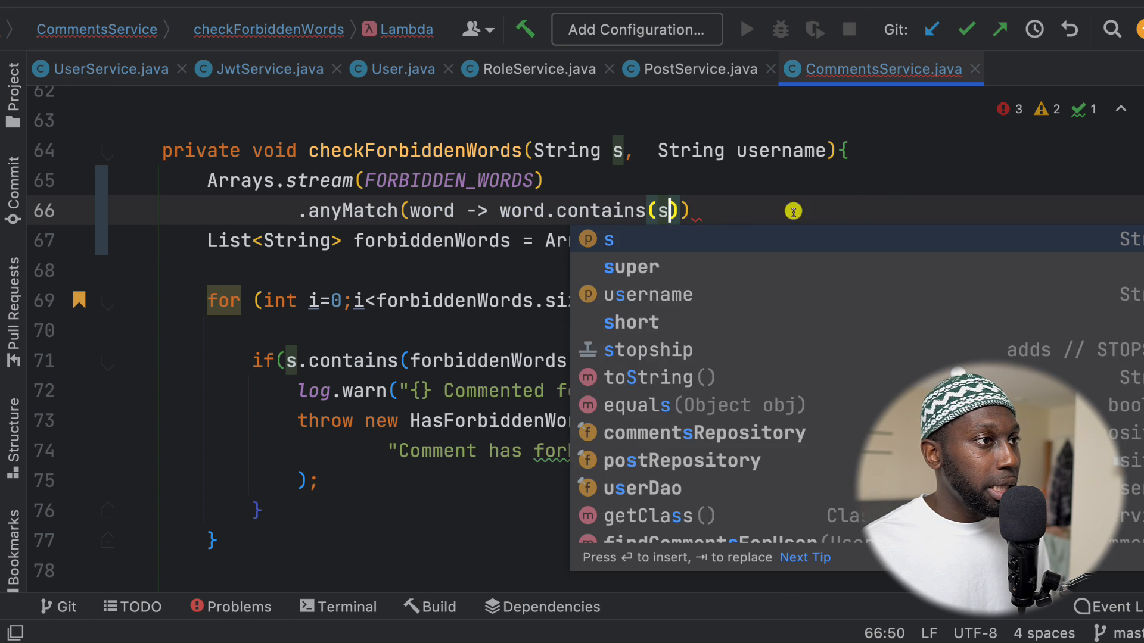
key("Escape")
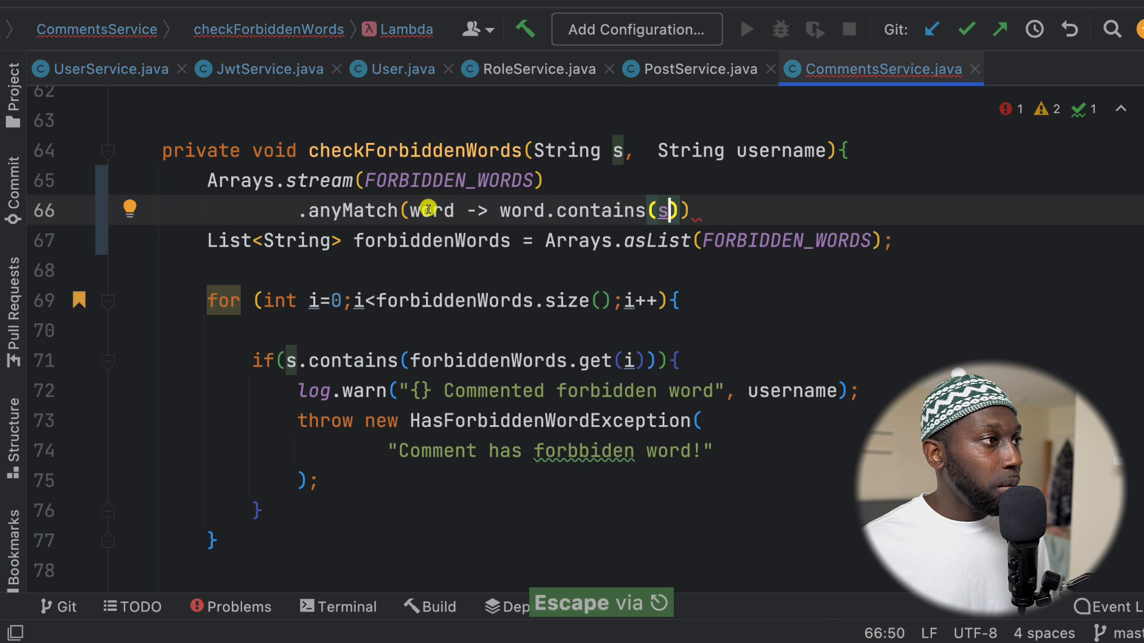
type("f")
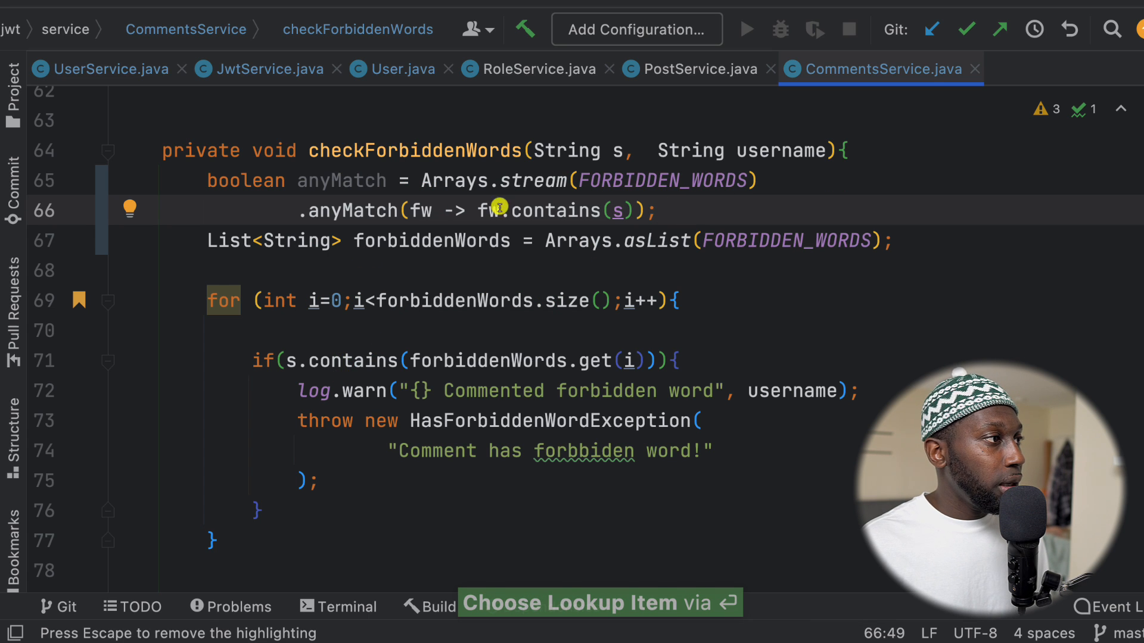
Add an empty if (anyMatch) { } block after the stream statement.
type("if")
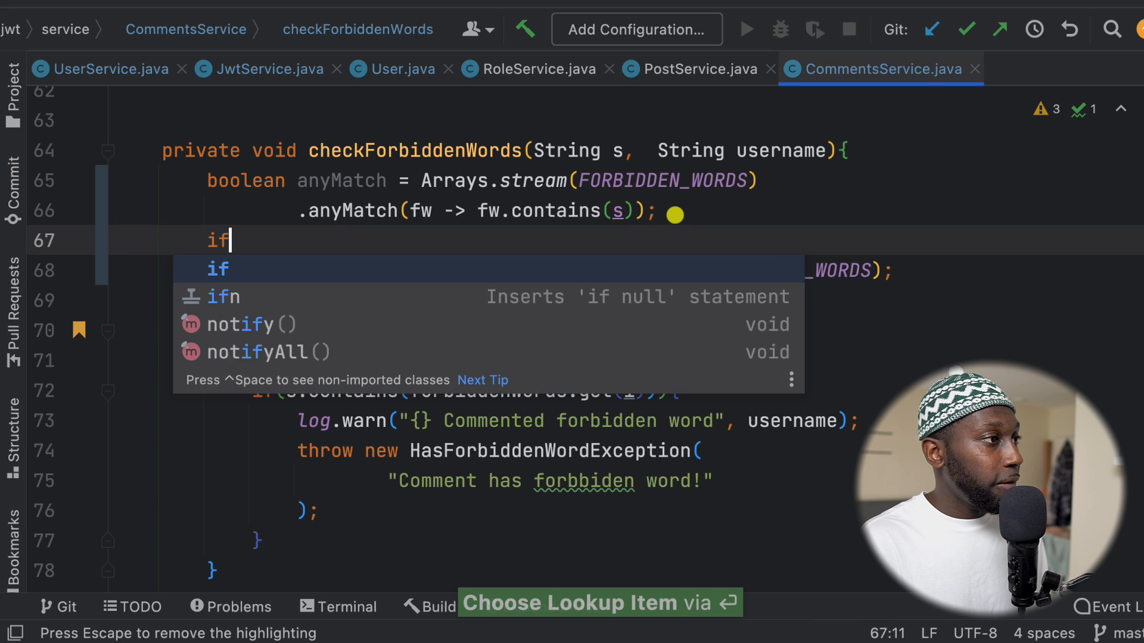
type("(anyMatch) {")
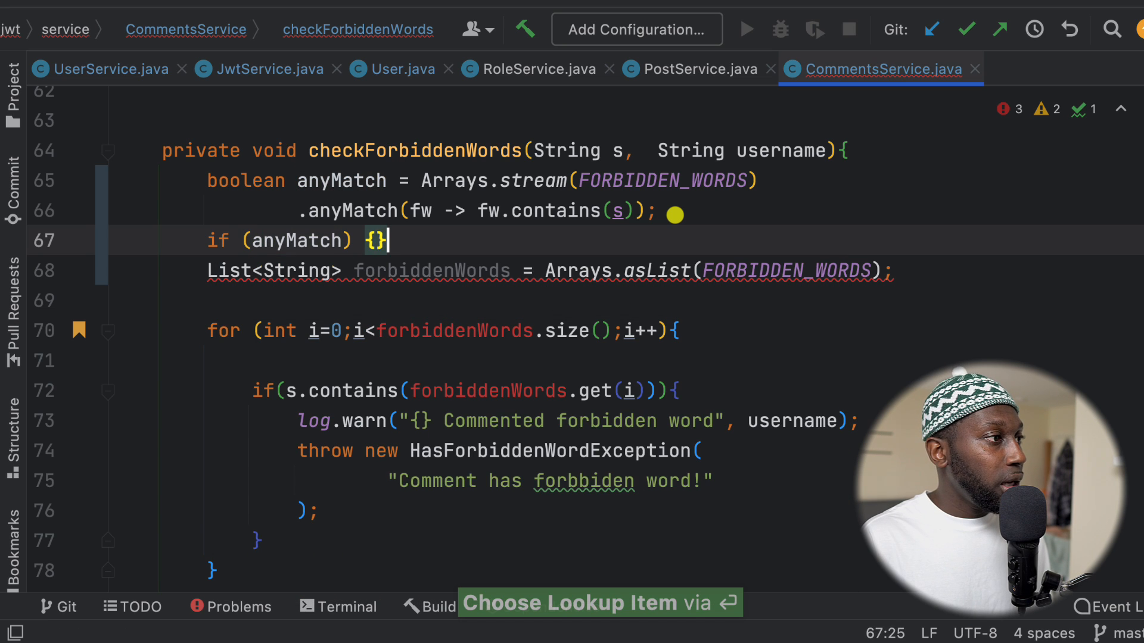
key("enter")
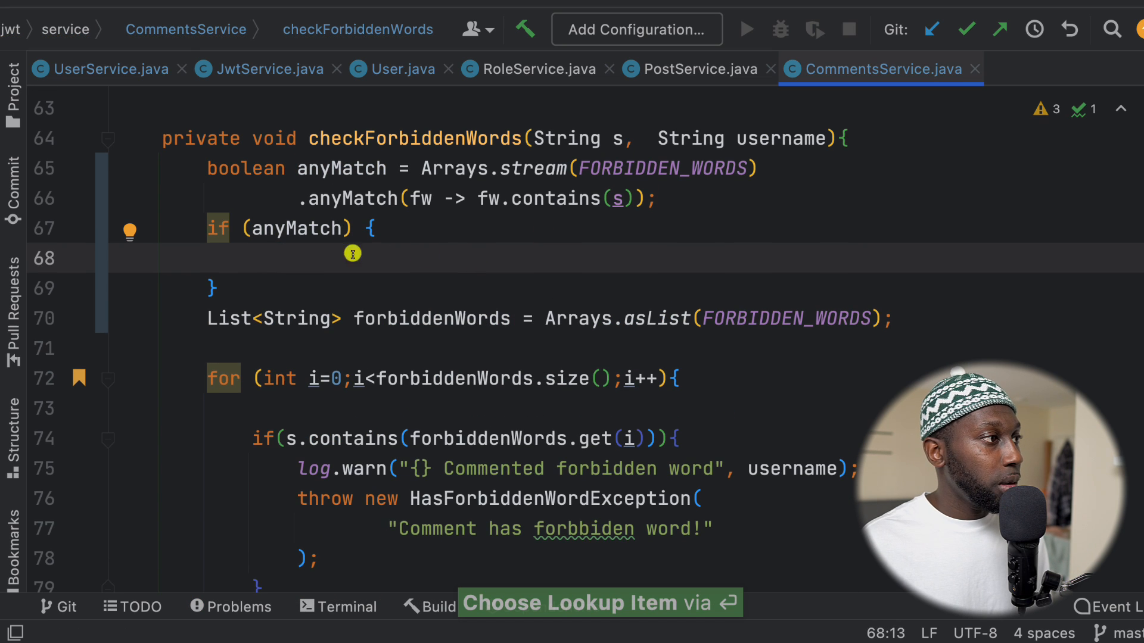
mouse_move(306, 468)
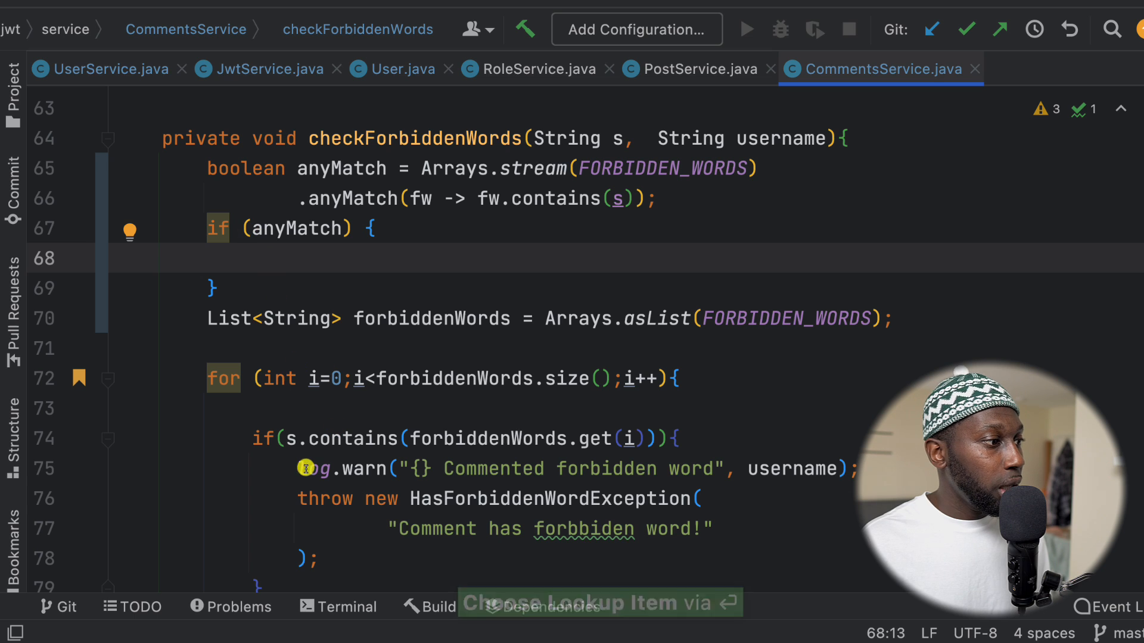